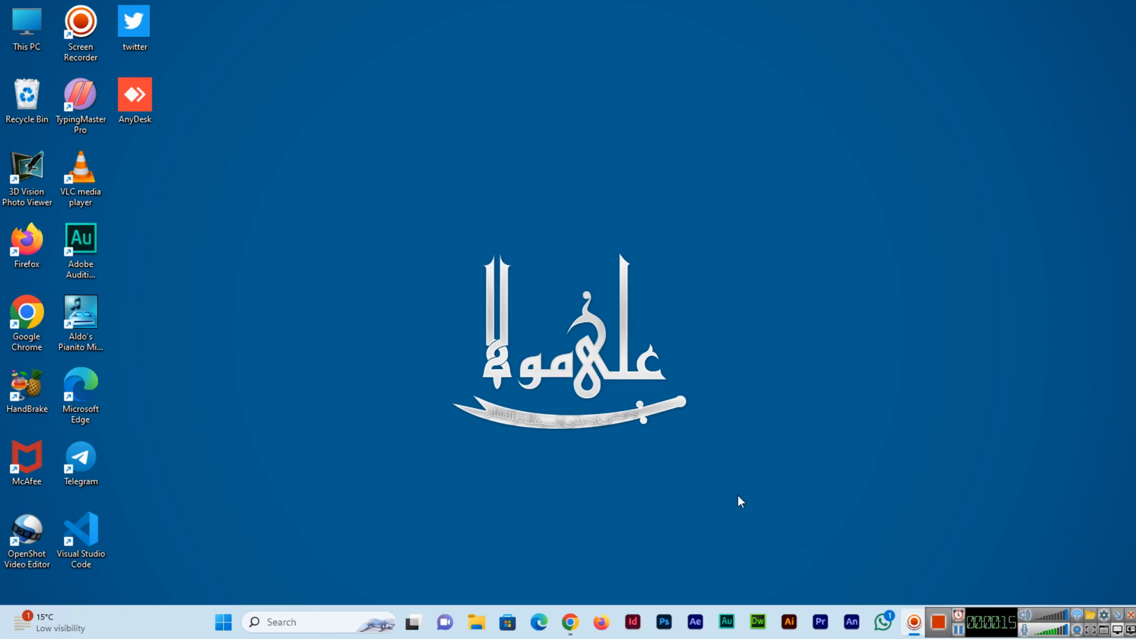
mouse_move(566, 397)
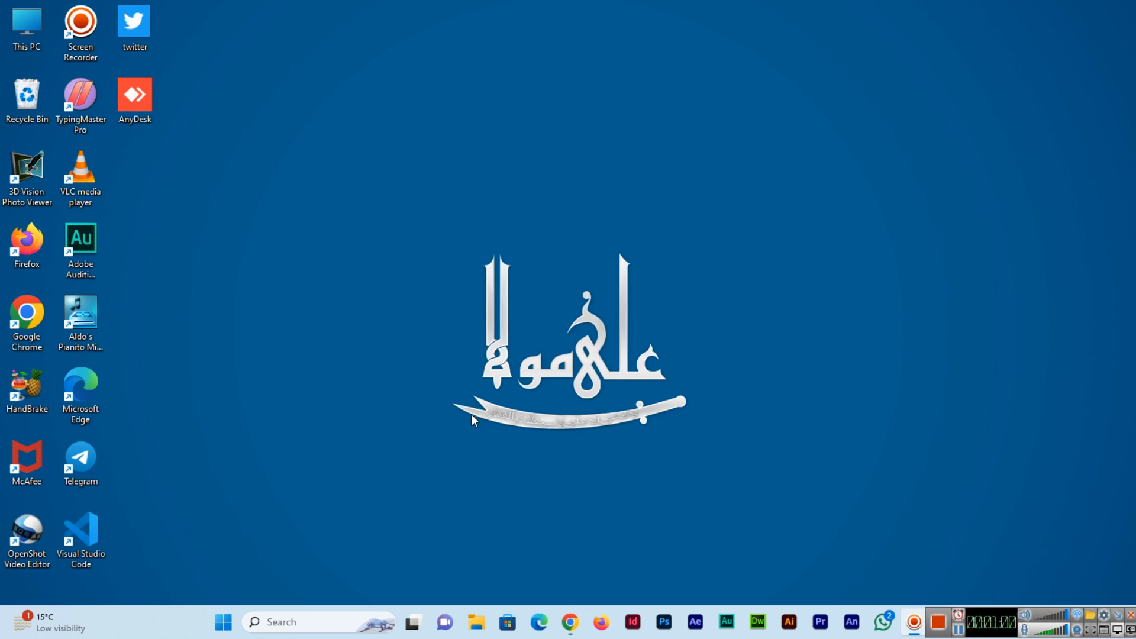
mouse_move(238, 599)
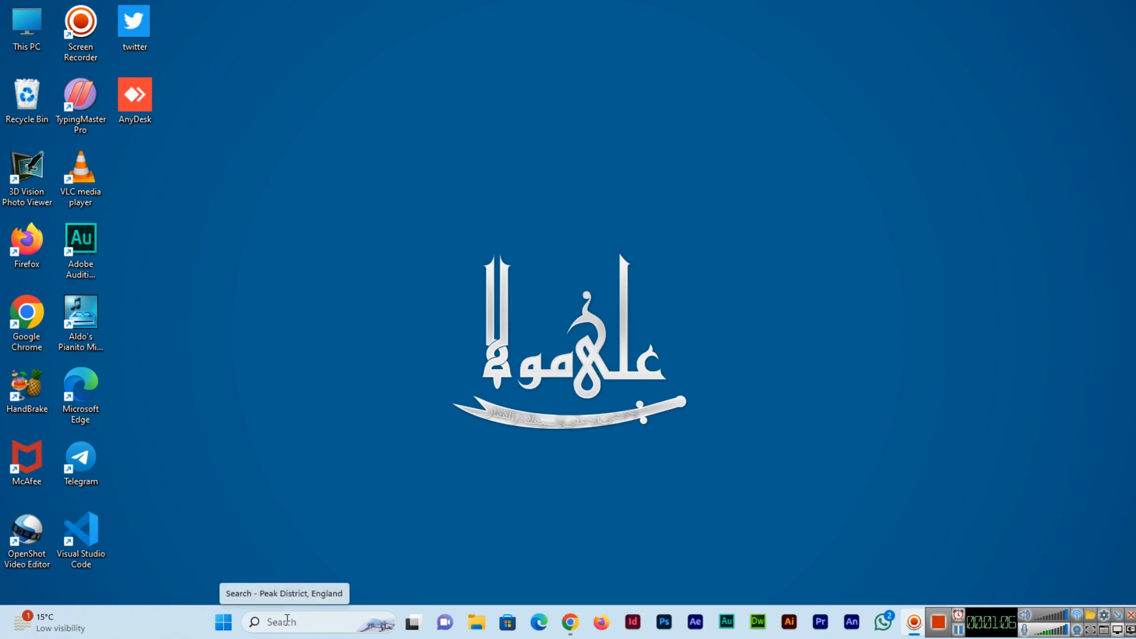
Step: Launch Registry Editor via the Run box with the regedit command
key("Win+r")
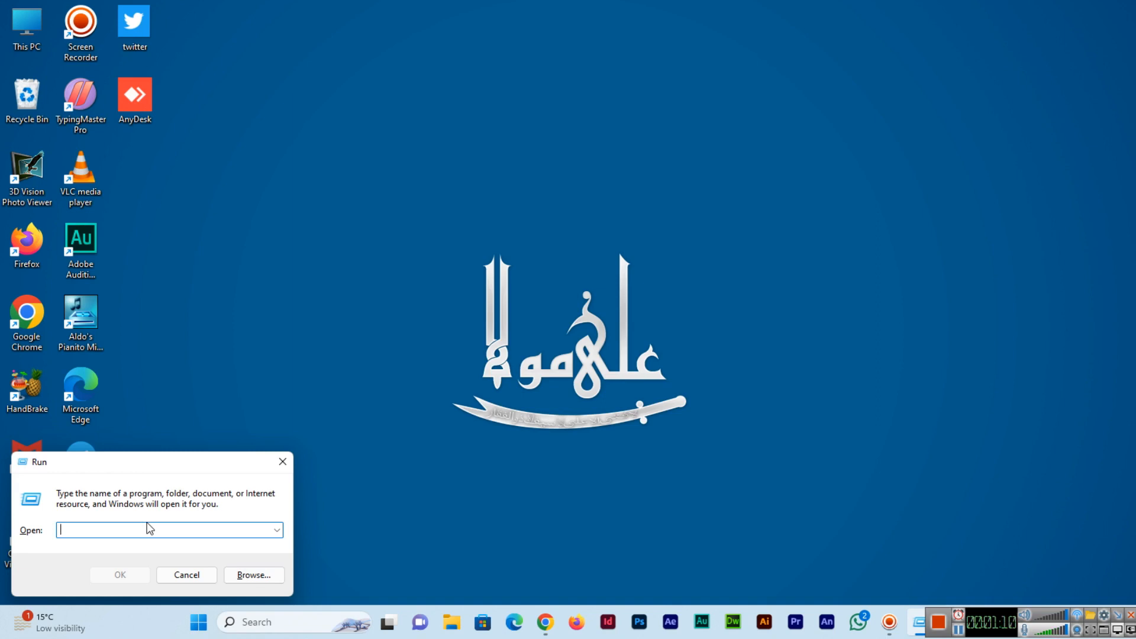
type("reged")
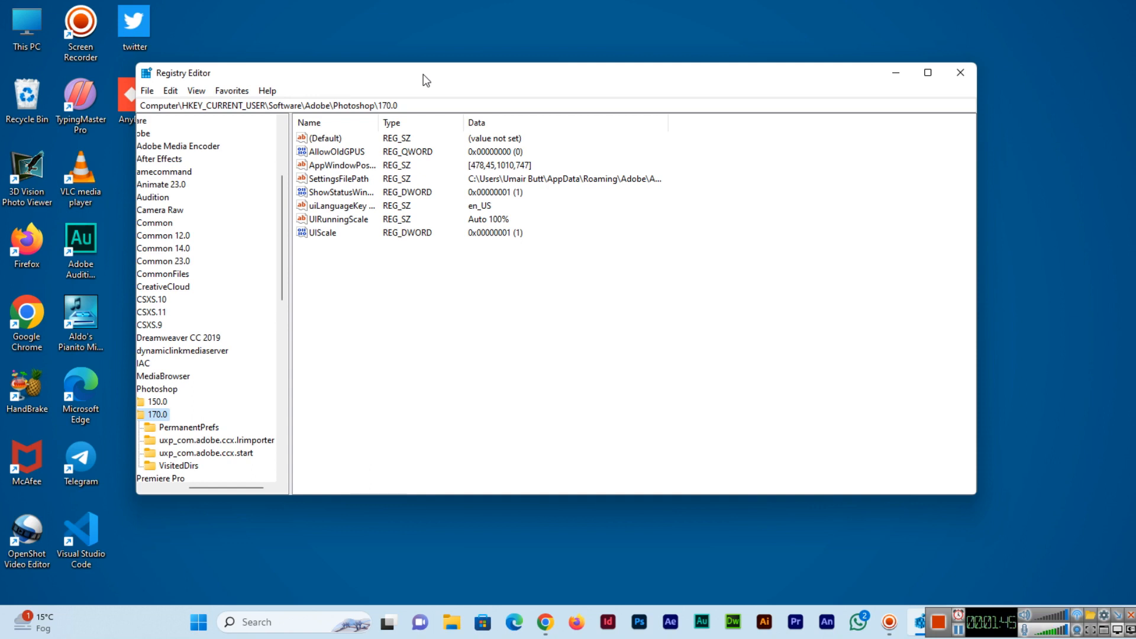
mouse_move(340, 28)
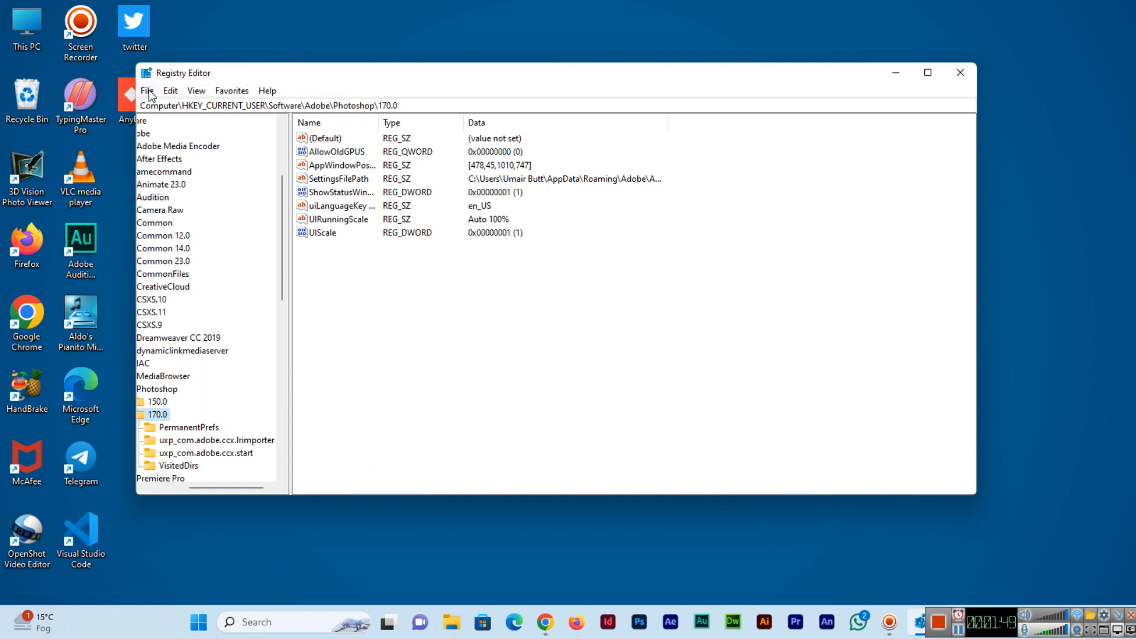
Step: Start exporting the registry to a file from the File menu
left_click(147, 91)
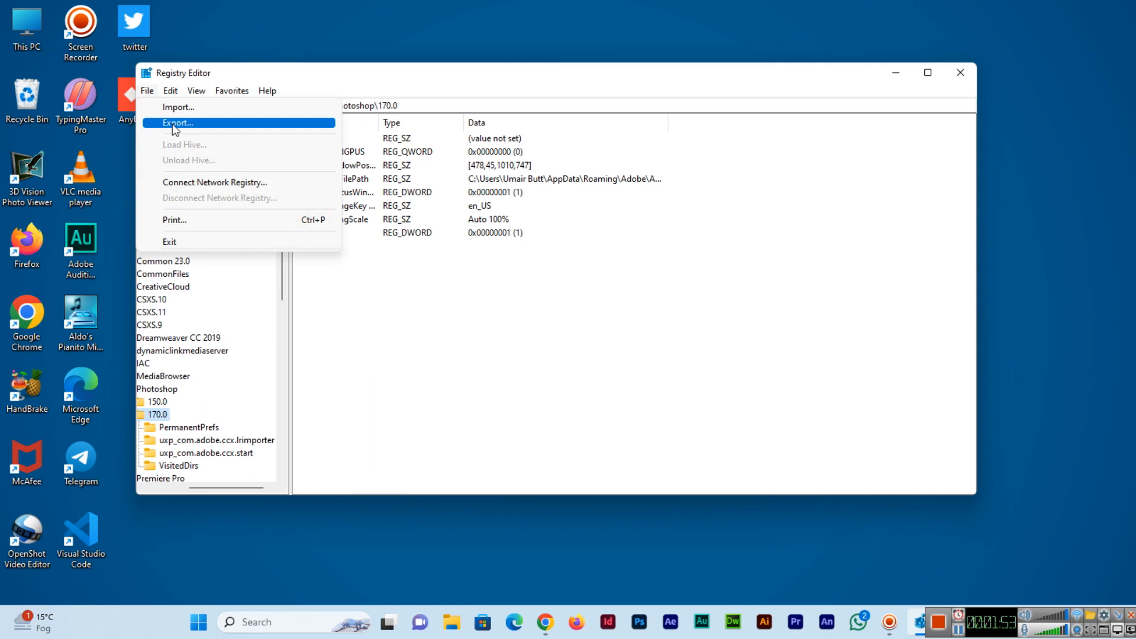
left_click(177, 122)
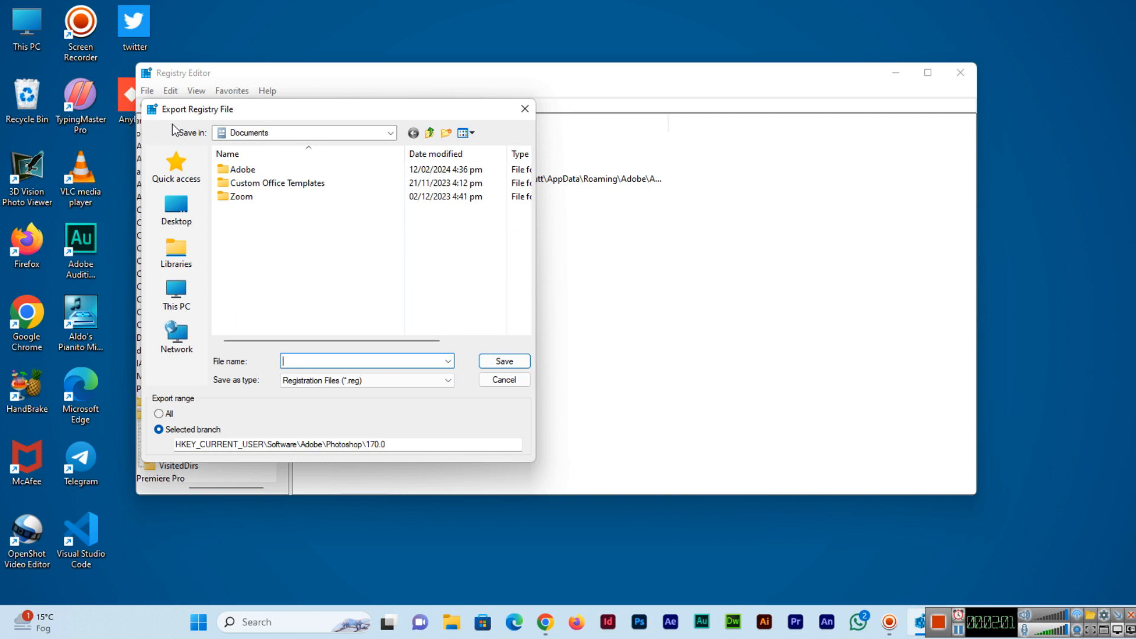
mouse_move(286, 214)
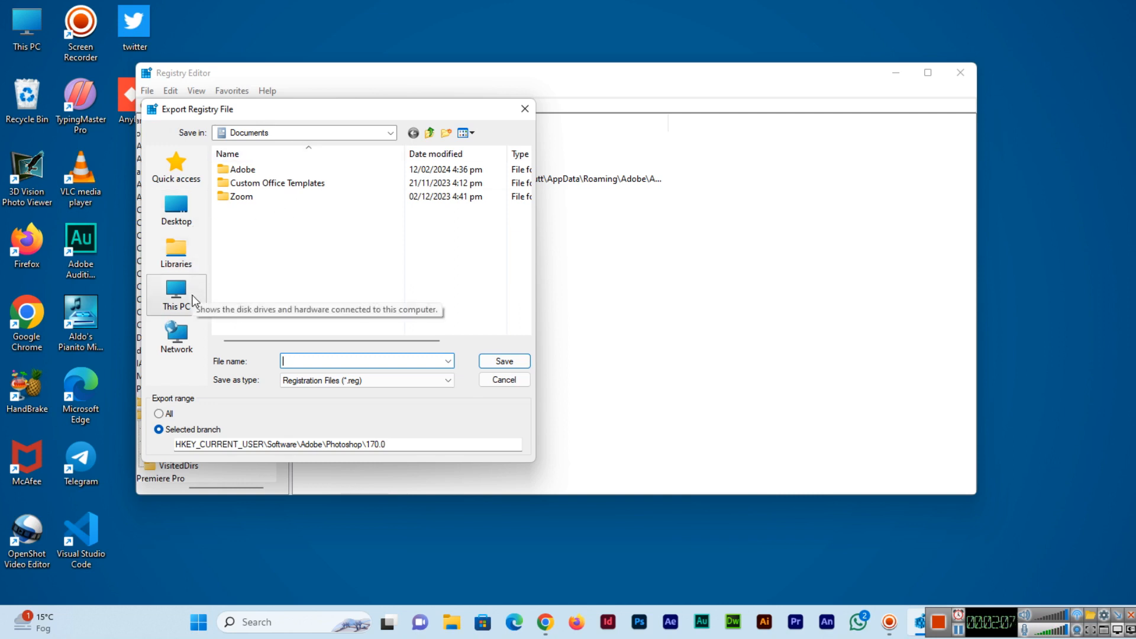
Step: Choose Local Disk (G:) under This PC as the export save location, after first trying F:
left_click(175, 293)
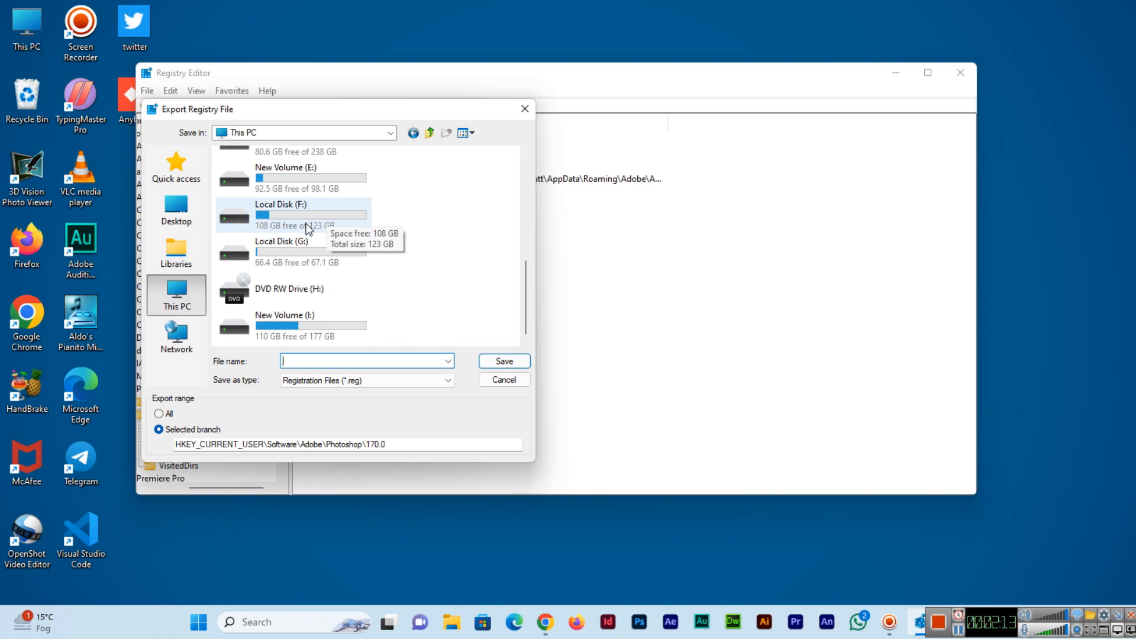
double_click(279, 205)
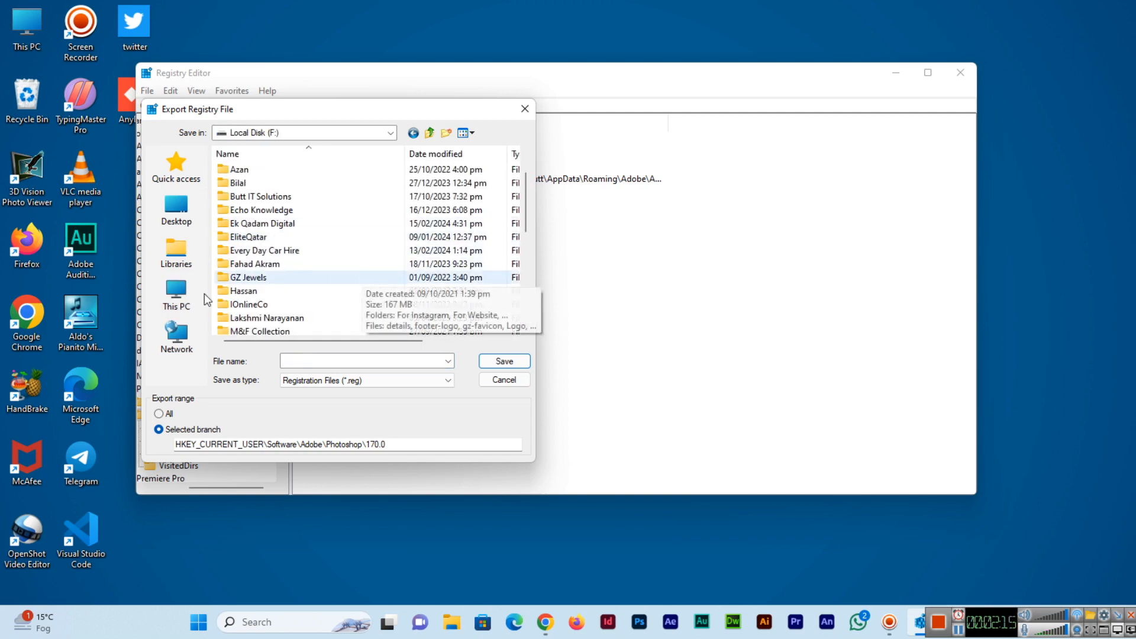
left_click(175, 295)
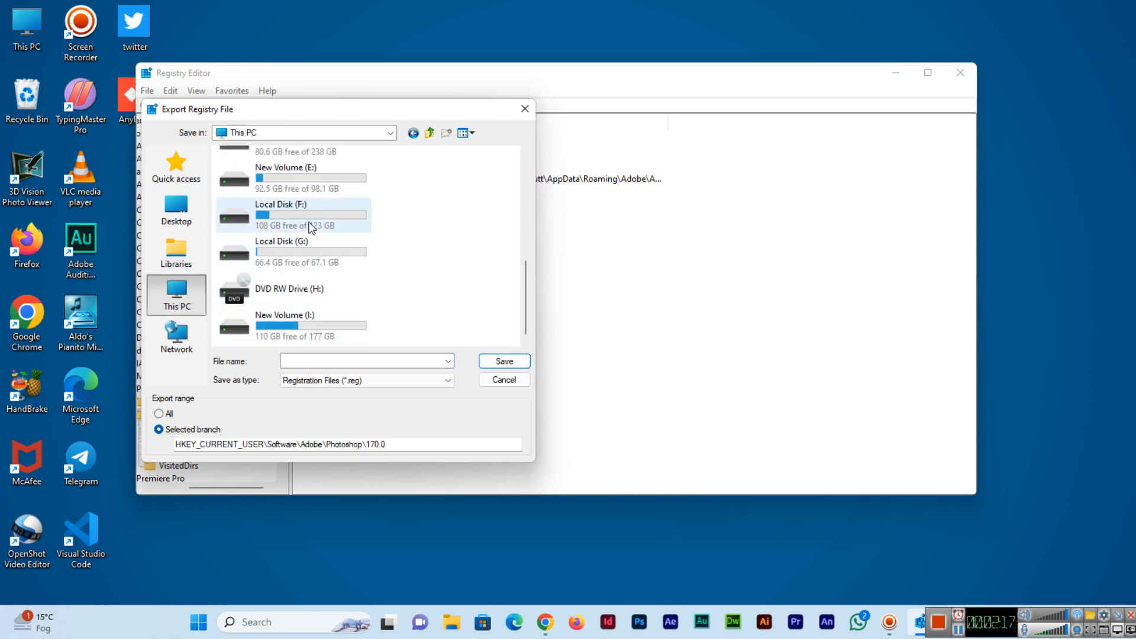
double_click(292, 251)
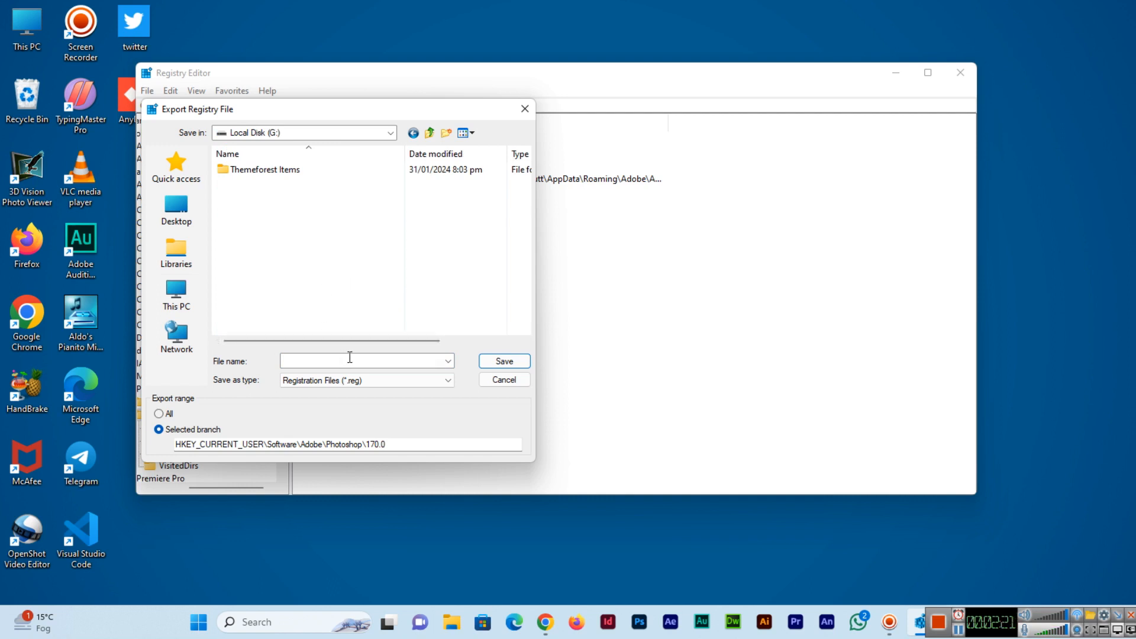
left_click(366, 360)
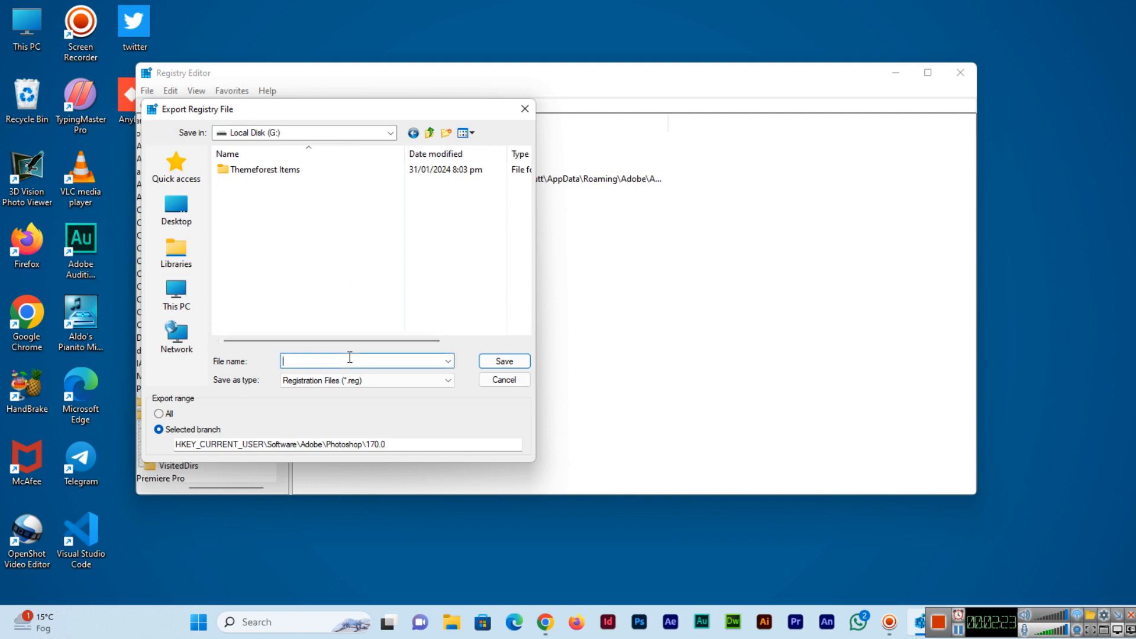
Step: Name the export file manual-backup-20-02-2024
type("m")
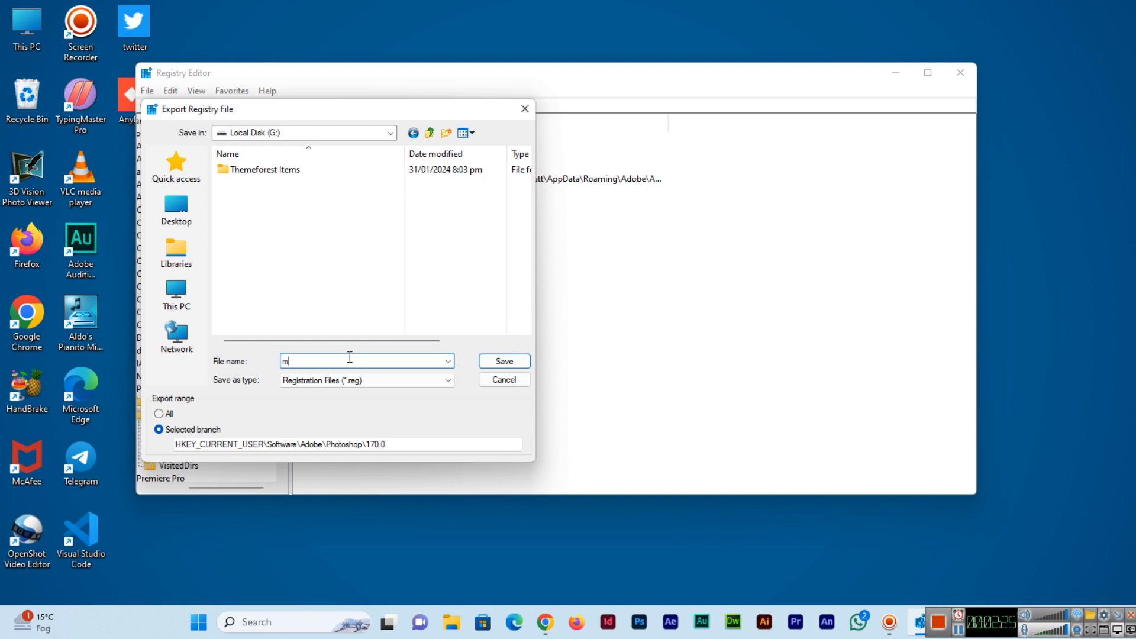
type("anual-backup-")
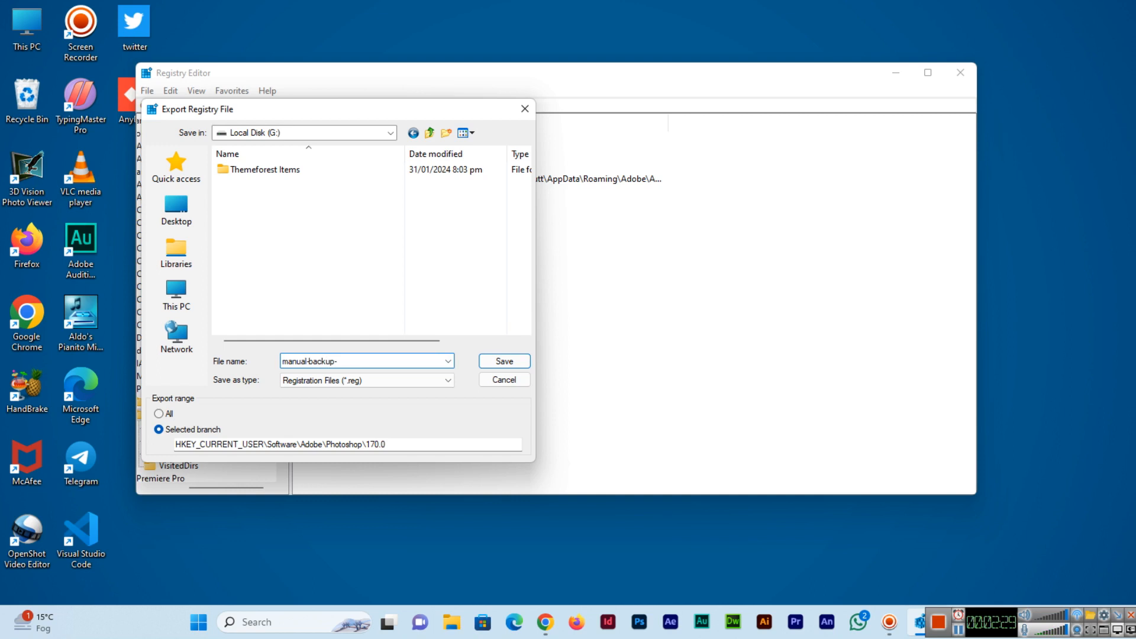
type("20")
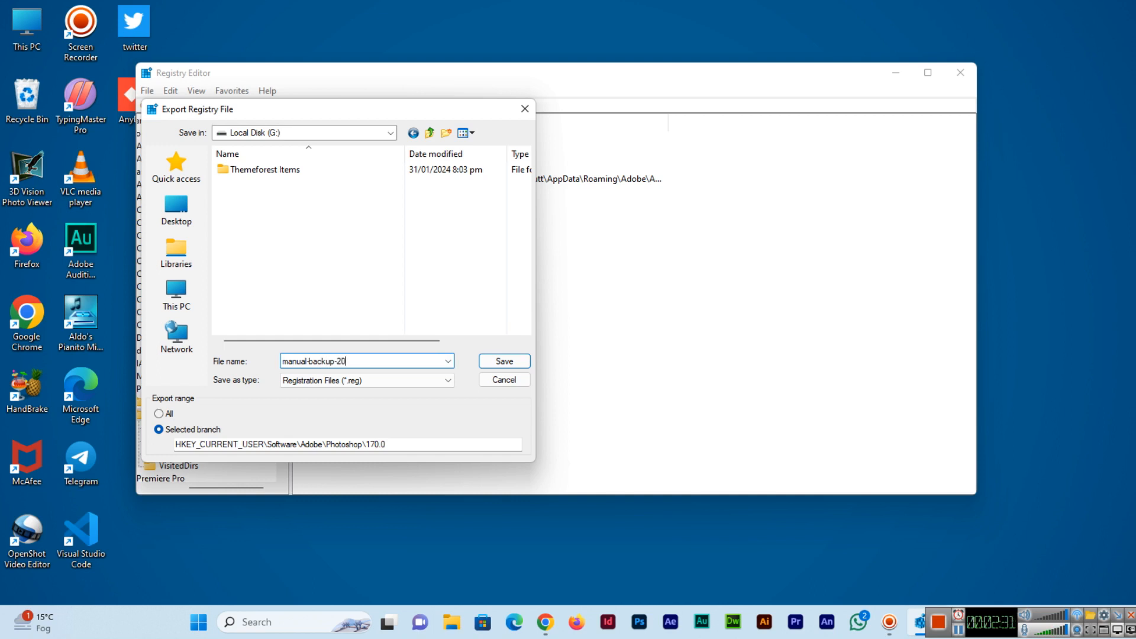
type("-02-")
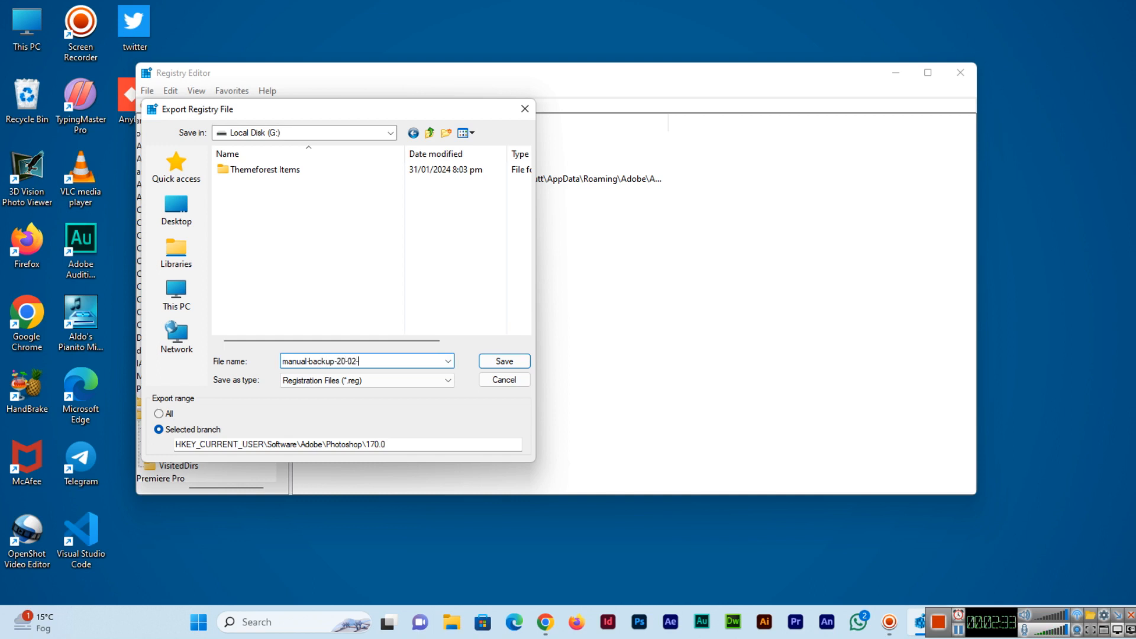
type("2024")
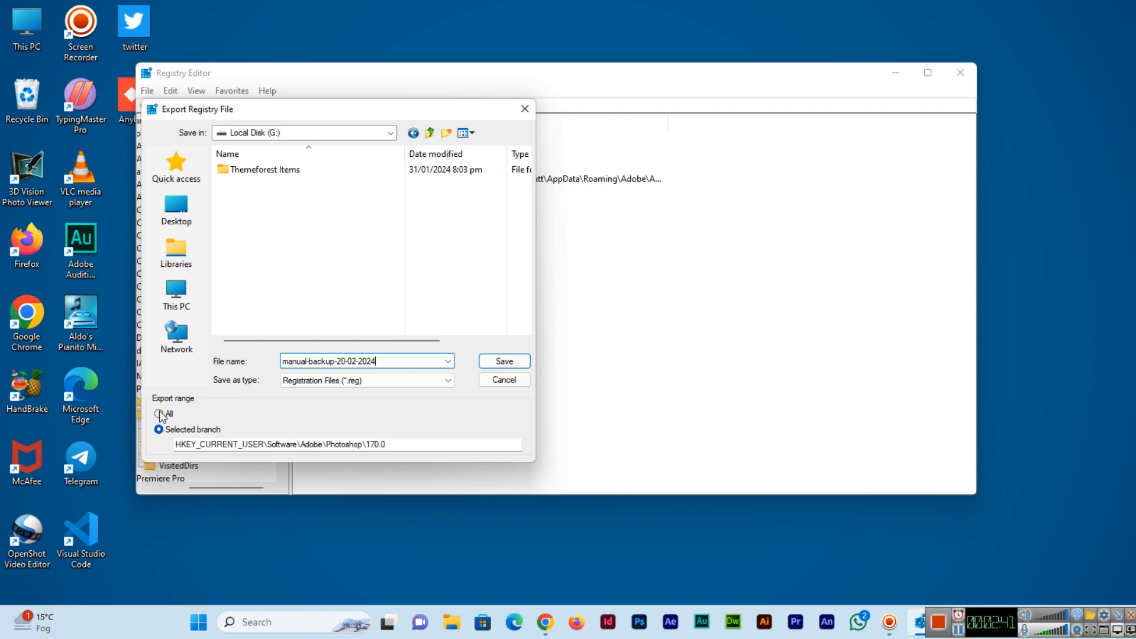
Step: Set the export range to All and keep Registration Files (*.reg) as the save type
left_click(157, 413)
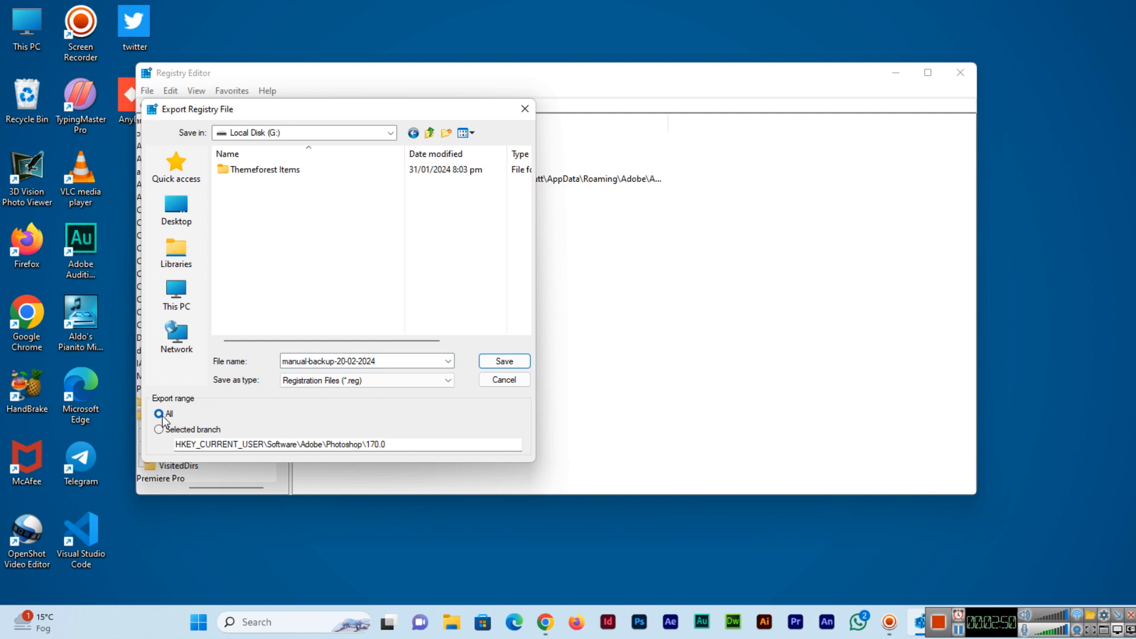
left_click(160, 428)
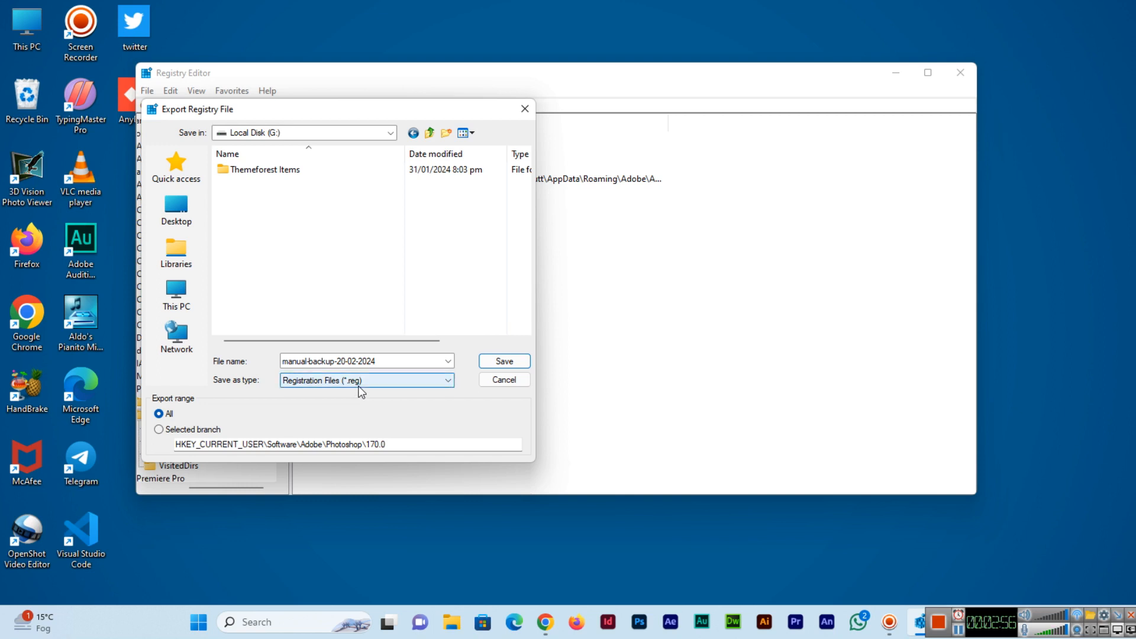
left_click(365, 380)
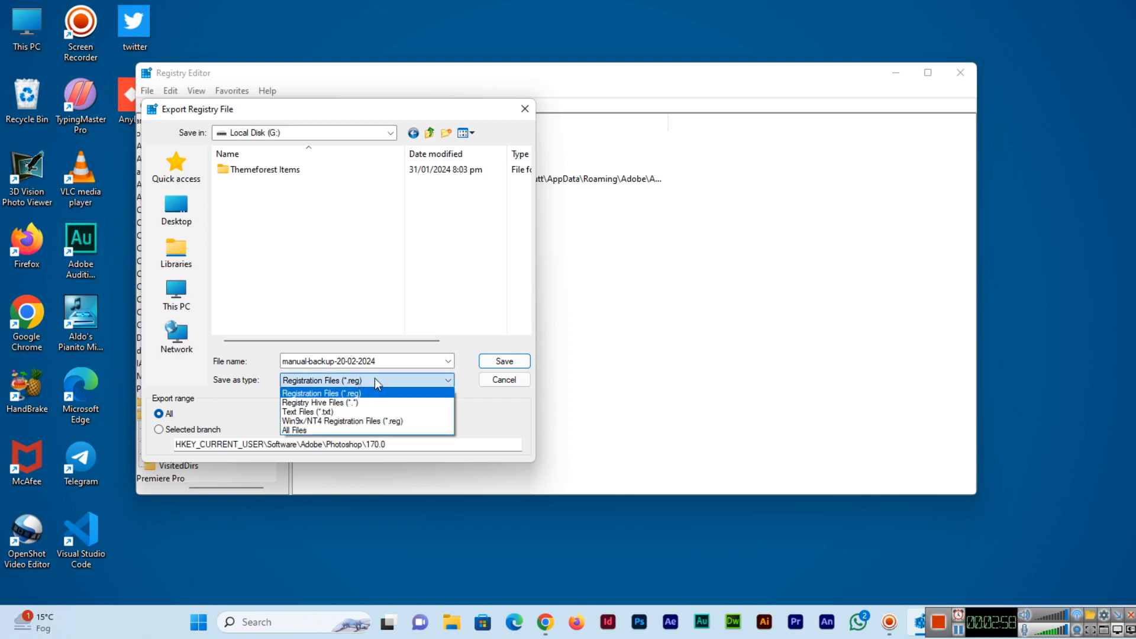
left_click(321, 380)
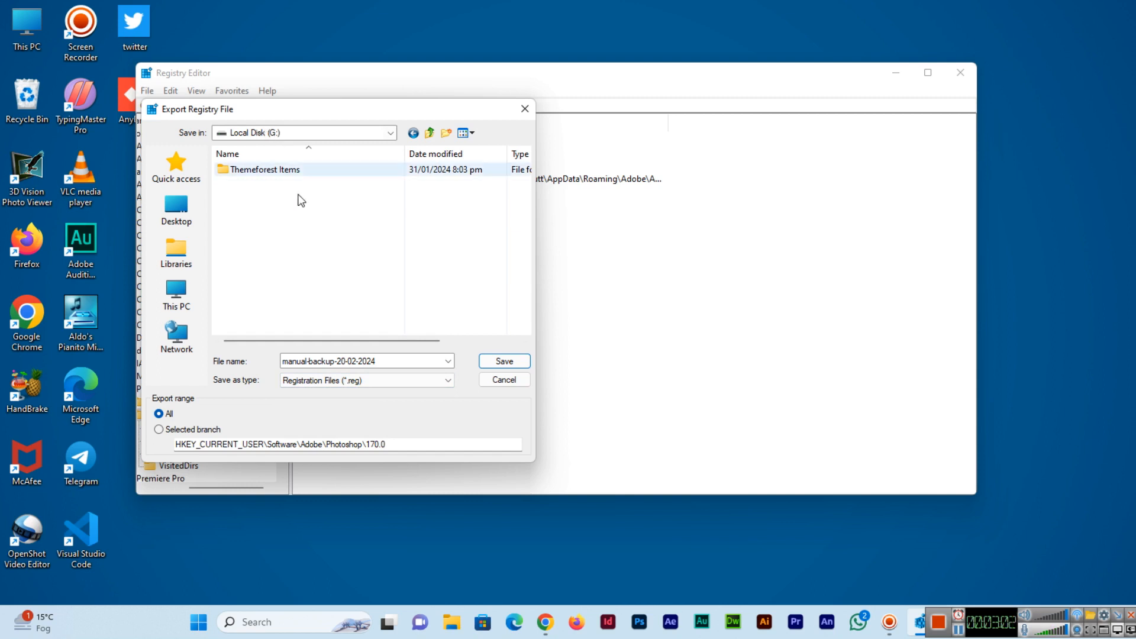
mouse_move(443, 333)
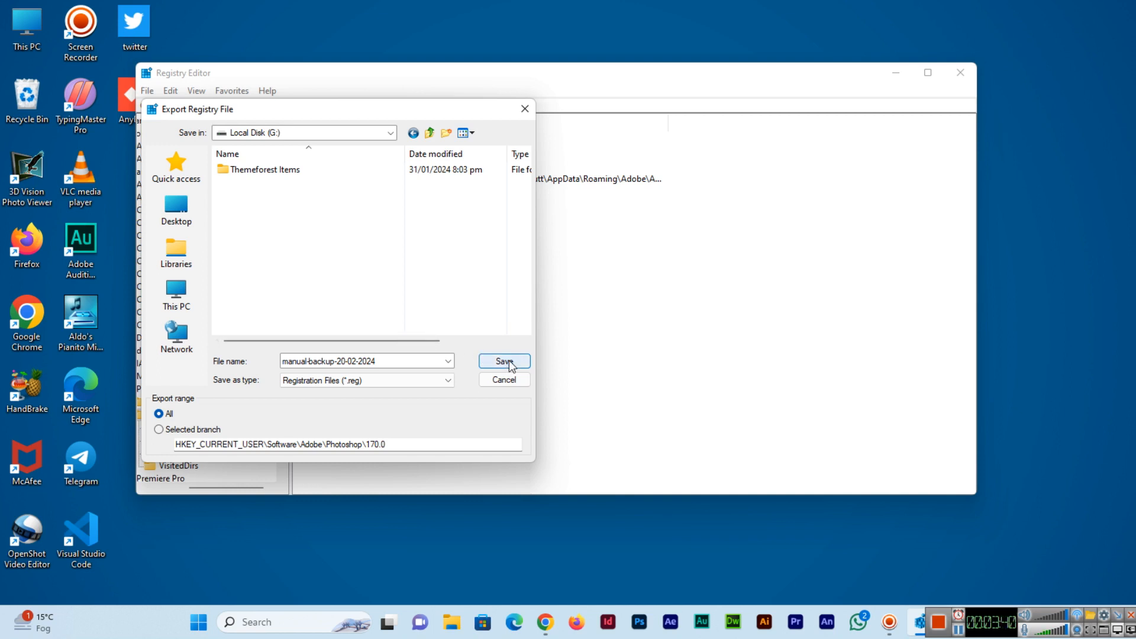
Step: Save the full registry backup to Local Disk (G:)
left_click(504, 362)
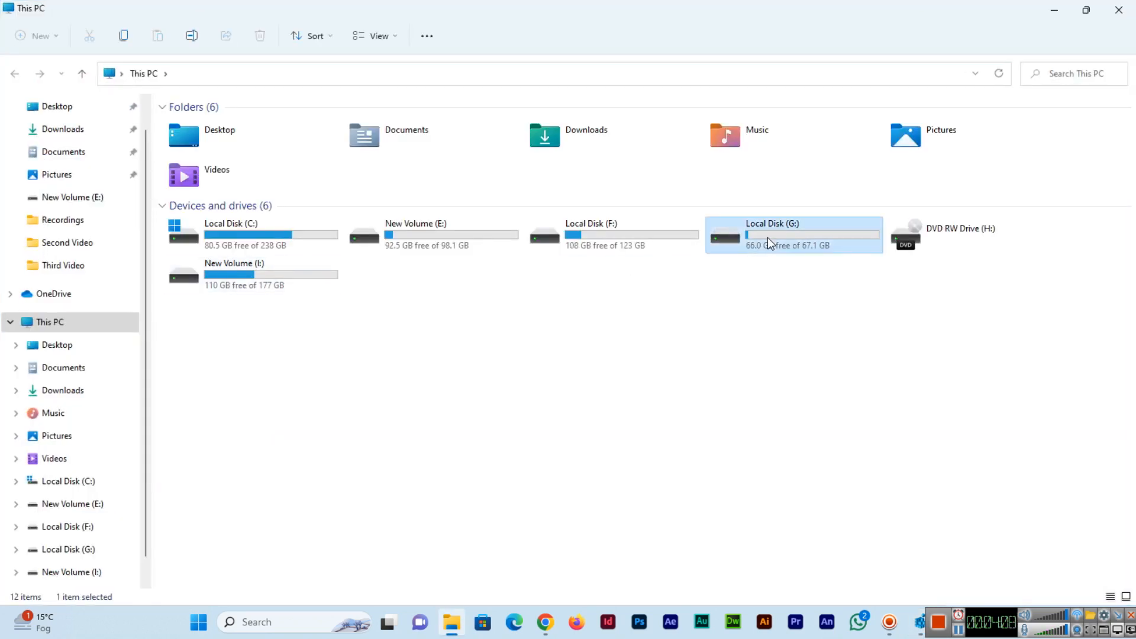
Step: View Local Disk (G:) to confirm manual-backup-20-02-2024.reg, about 365 MB, is present
double_click(772, 236)
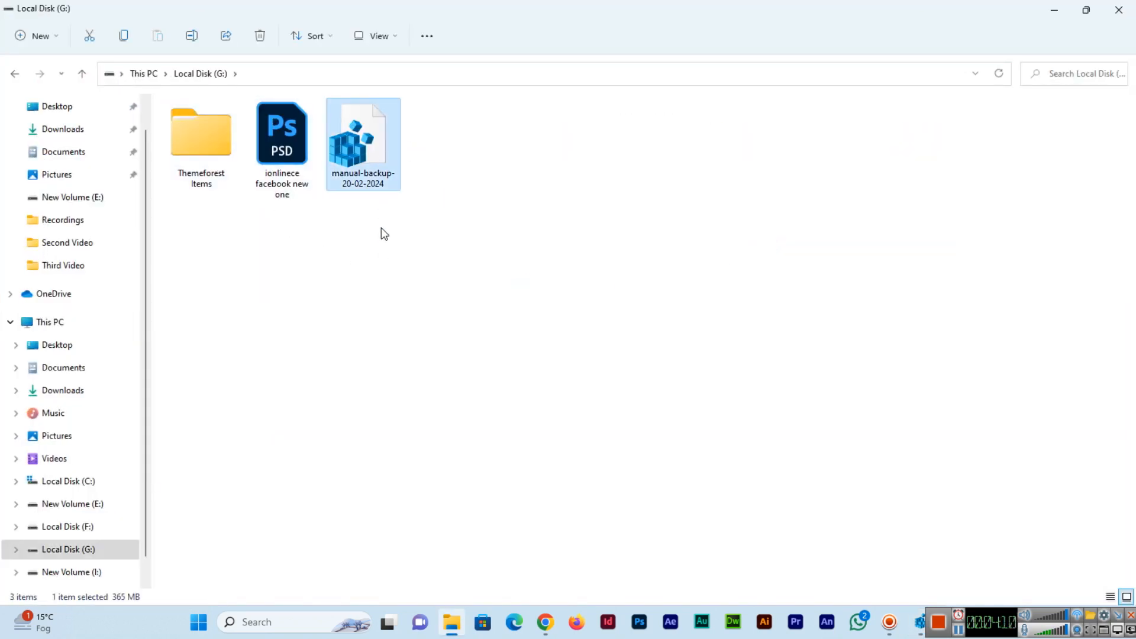
mouse_move(126, 602)
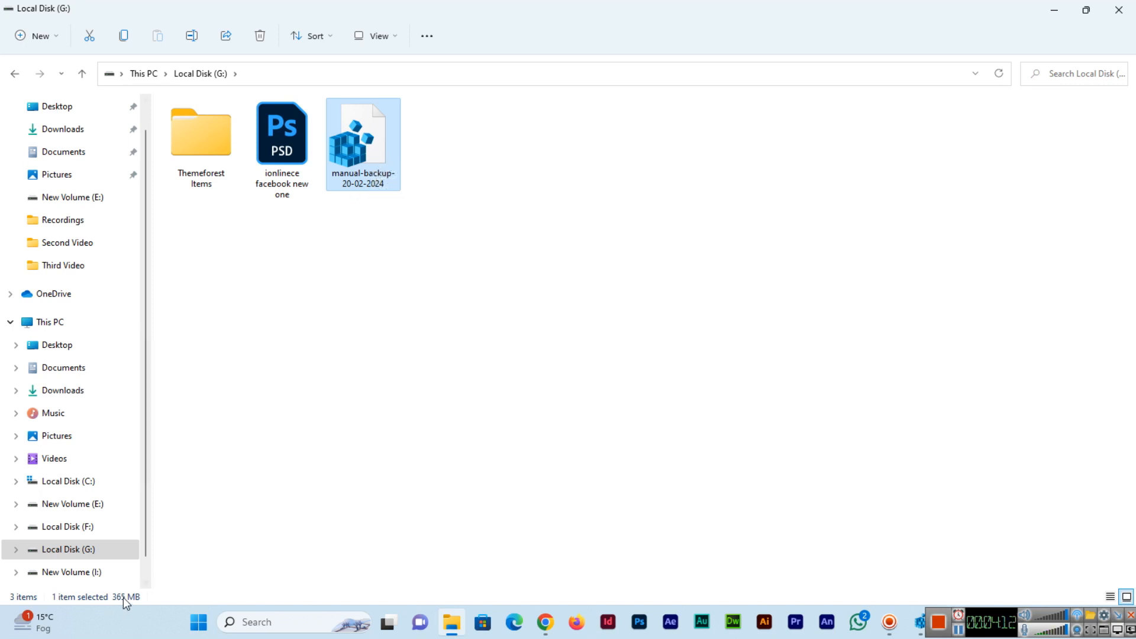
mouse_move(700, 275)
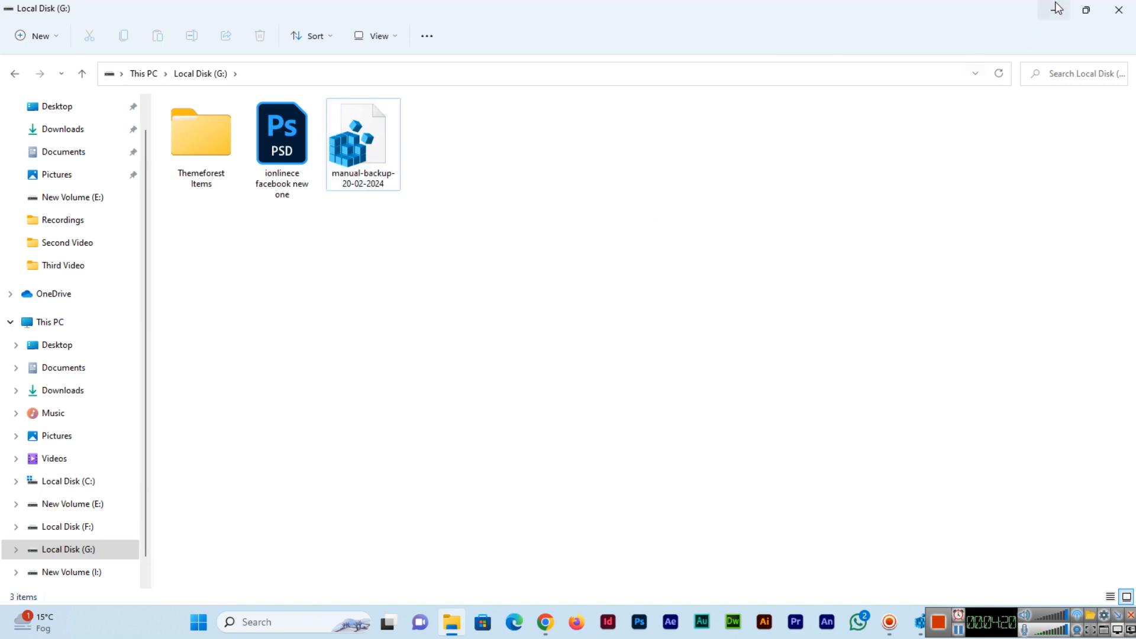
mouse_move(1055, 8)
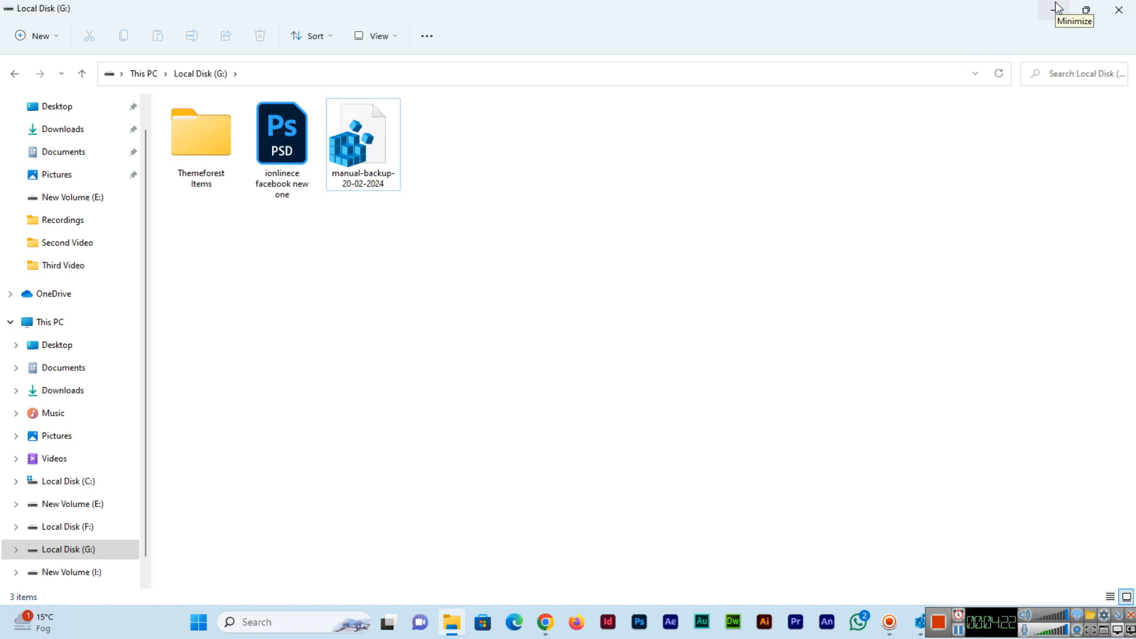